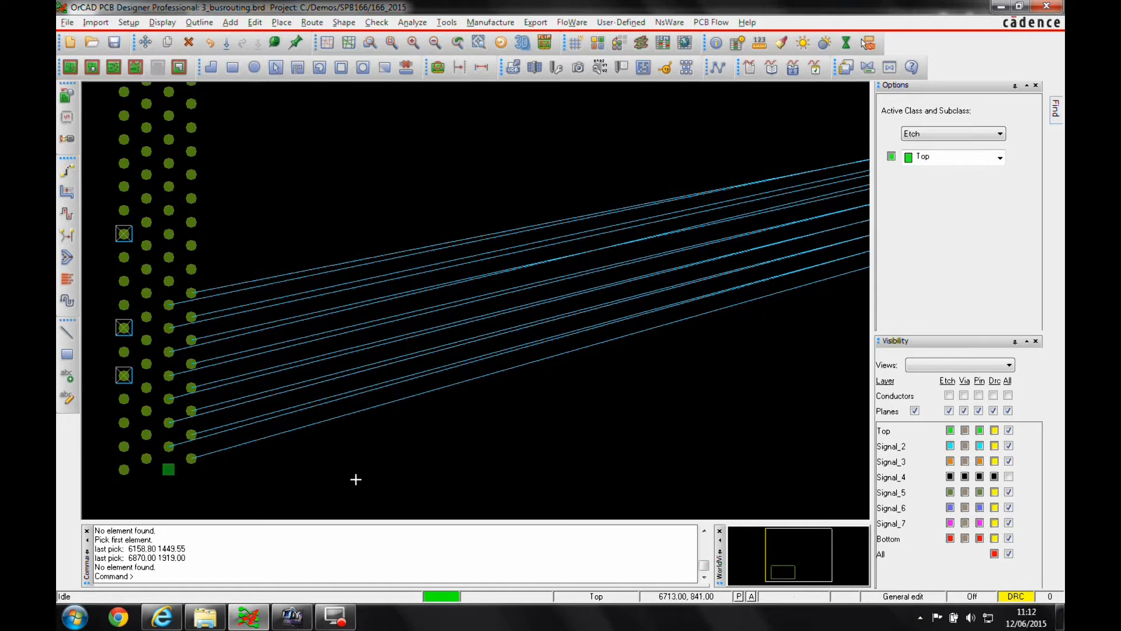
{"action": "mouse_move", "coordinate": [246, 465]}
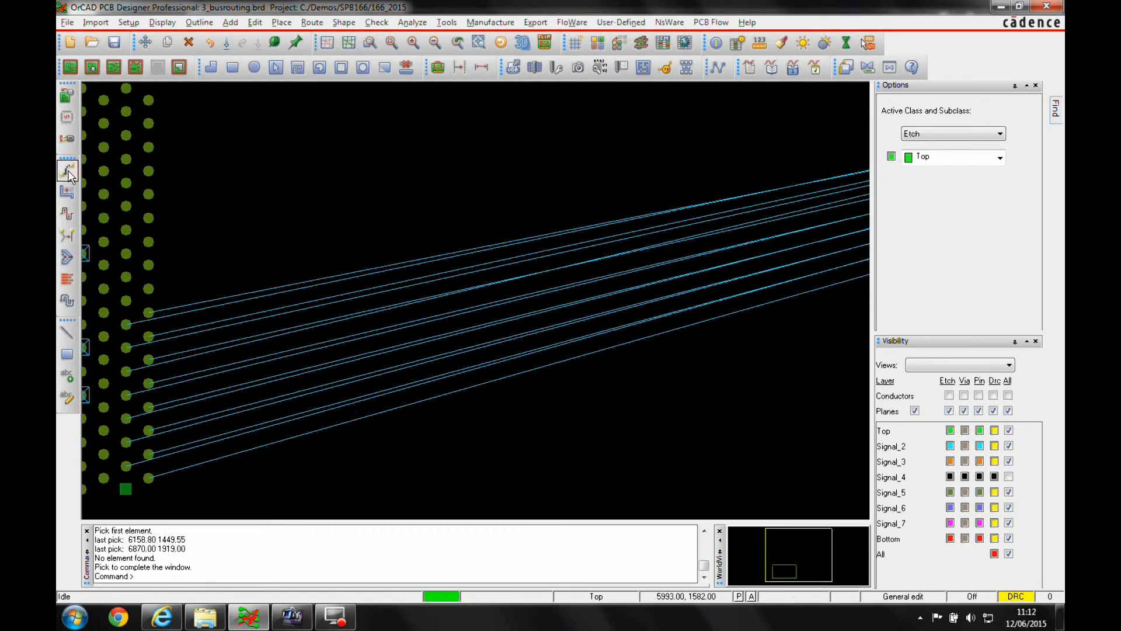
Switch to Etch Edit mode and start Add Connect to group-route the ratsnest bus.
{"action": "left_click", "coordinate": [903, 596]}
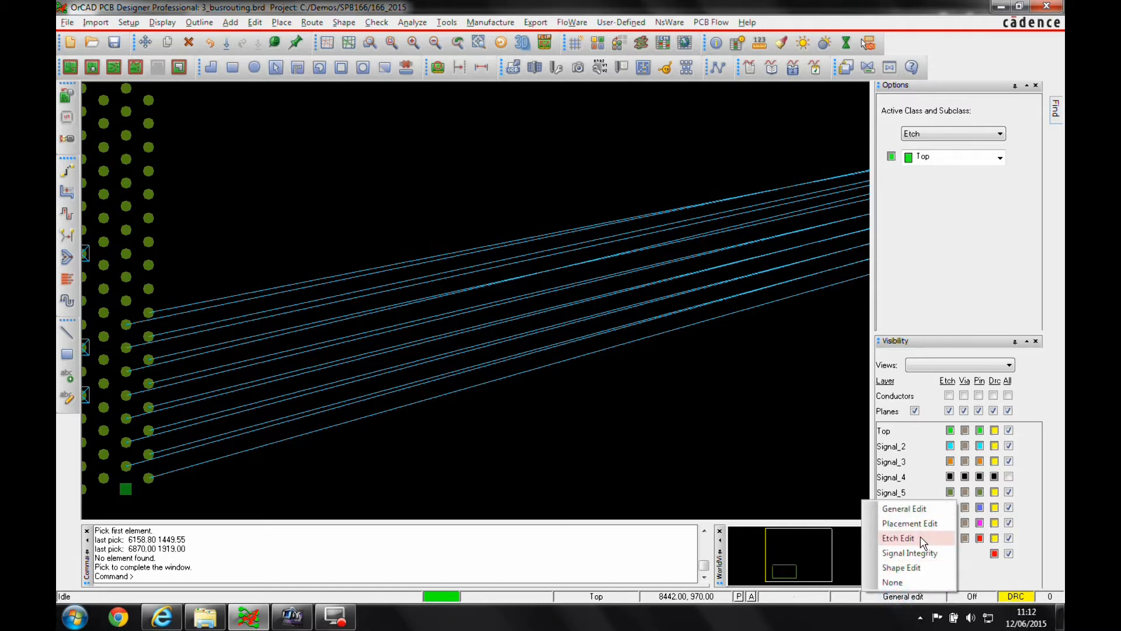
{"action": "left_click", "coordinate": [899, 538]}
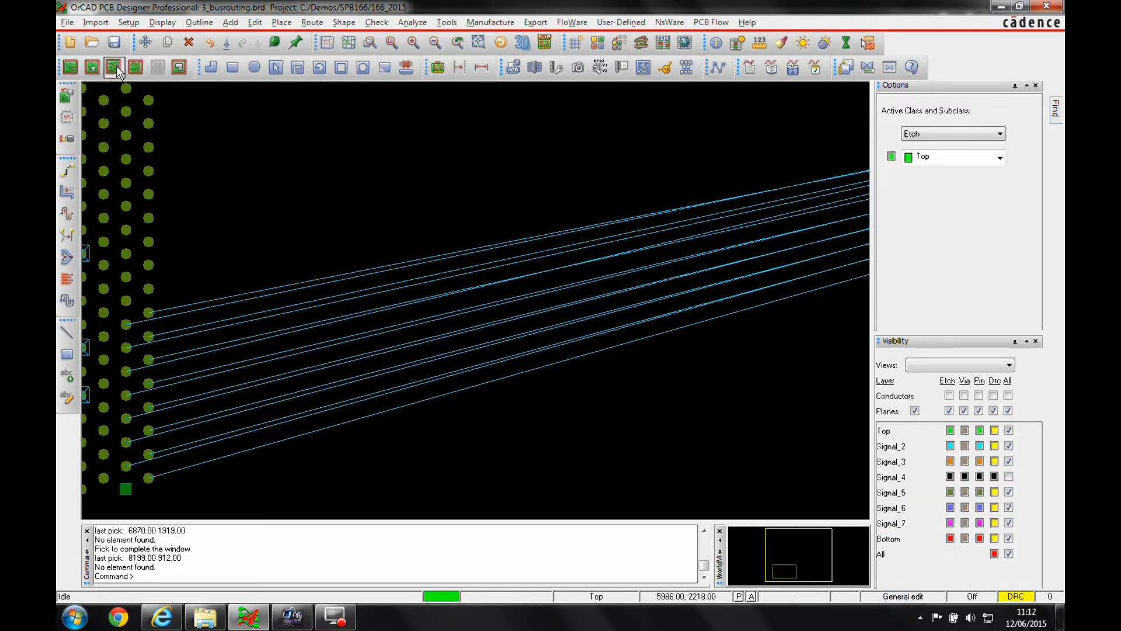
{"action": "left_click", "coordinate": [903, 595]}
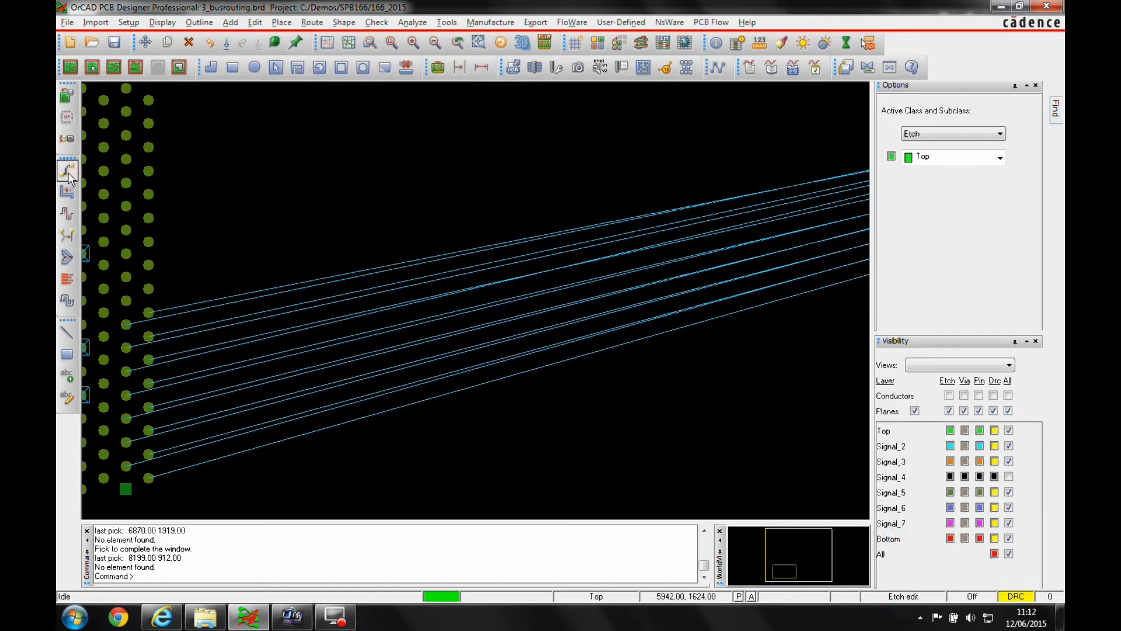
{"action": "left_click", "coordinate": [68, 171]}
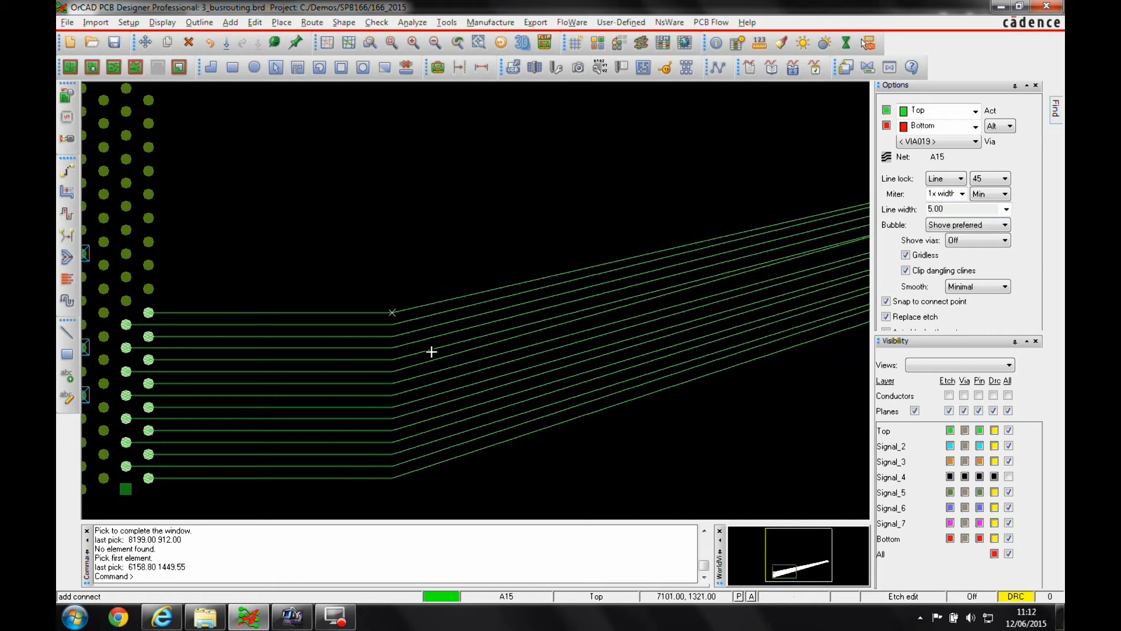
Set Route Spacing to Minimum DRC so the bus traces pack together.
{"action": "right_click", "coordinate": [431, 352]}
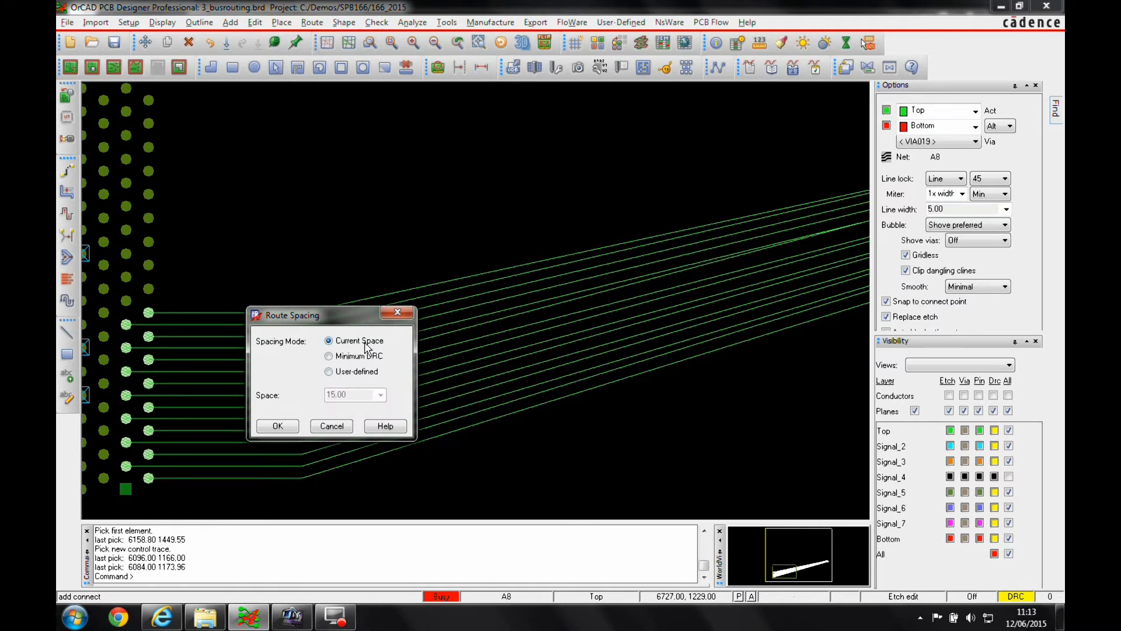
{"action": "left_click", "coordinate": [328, 355]}
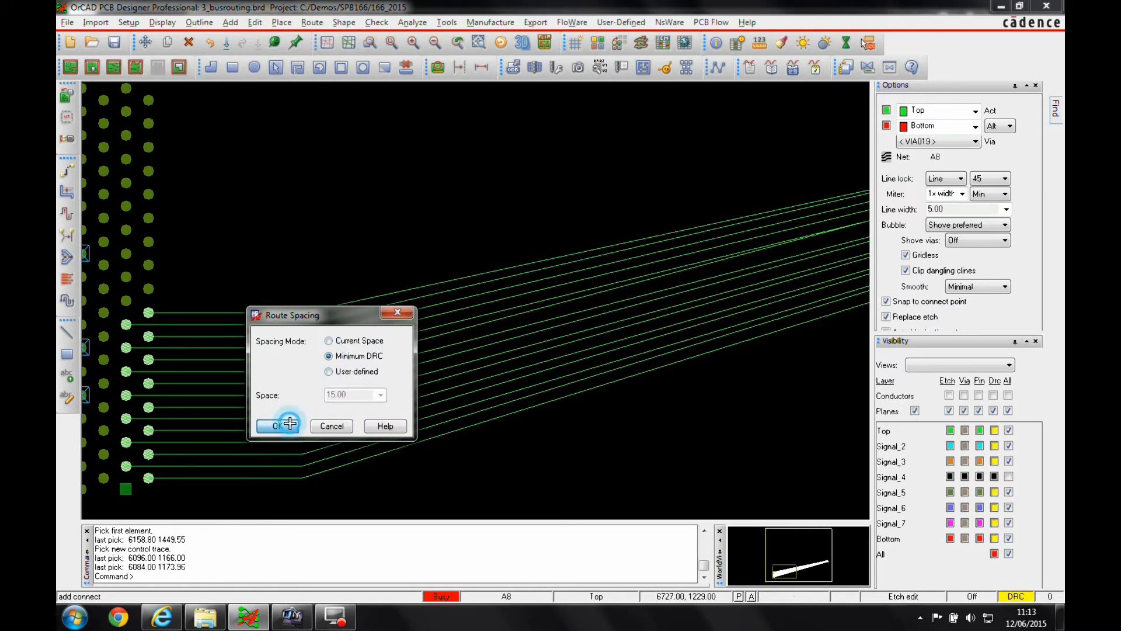
{"action": "left_click", "coordinate": [278, 425]}
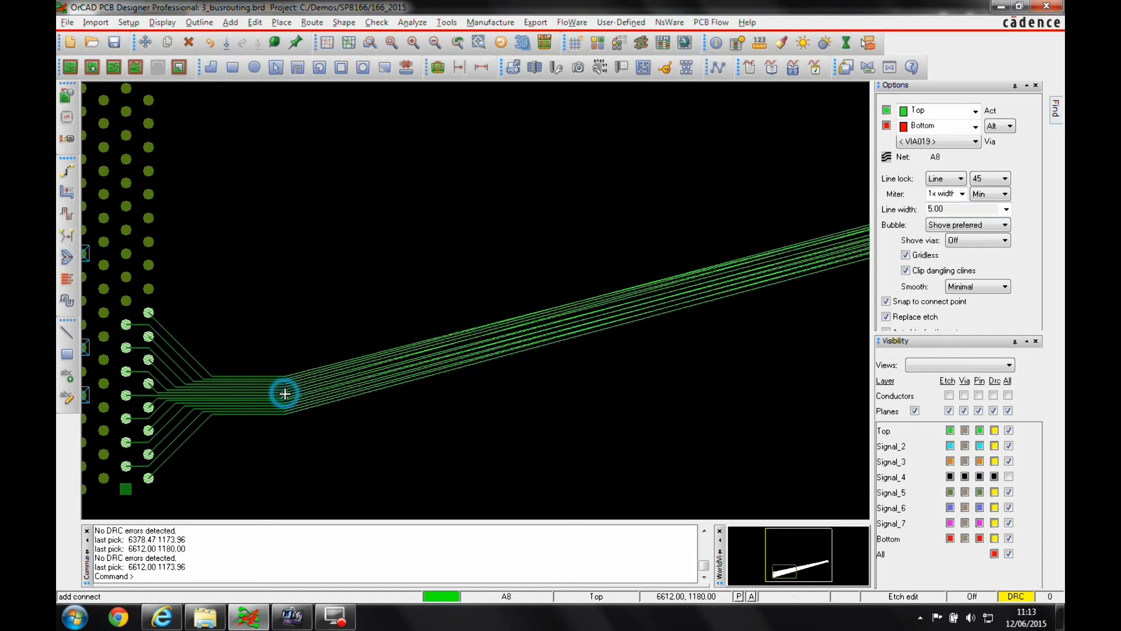
Change Route Spacing to User defined with Space 15.00.
{"action": "right_click", "coordinate": [285, 393]}
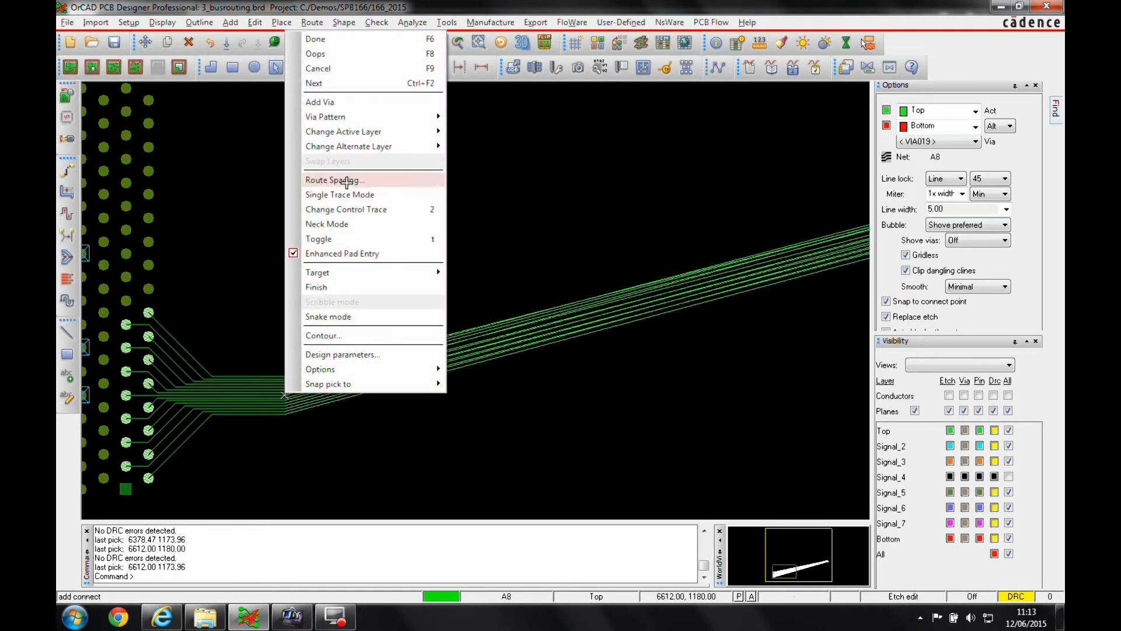
{"action": "left_click", "coordinate": [334, 180]}
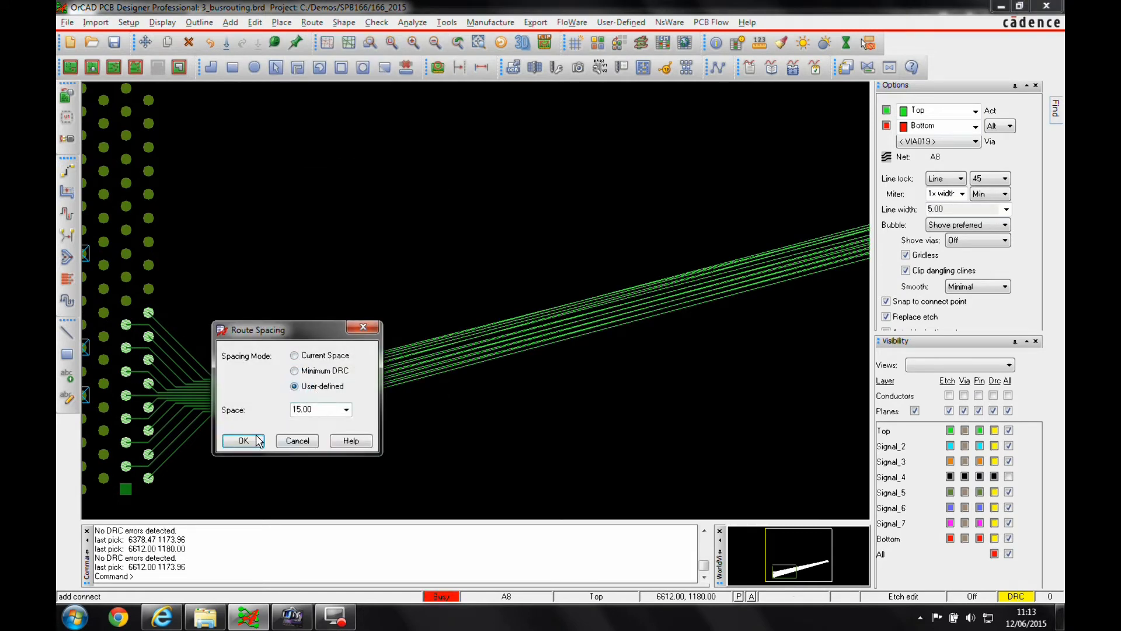
{"action": "left_click", "coordinate": [243, 440]}
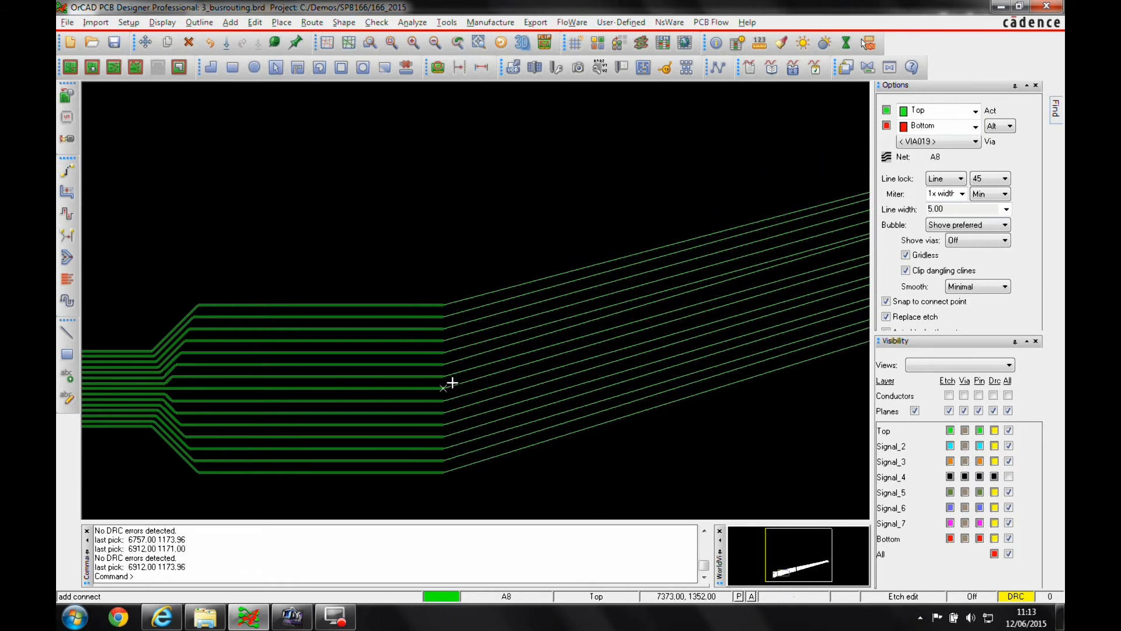
Add vias at the bus trace ends using the Stagger via pattern.
{"action": "right_click", "coordinate": [444, 387]}
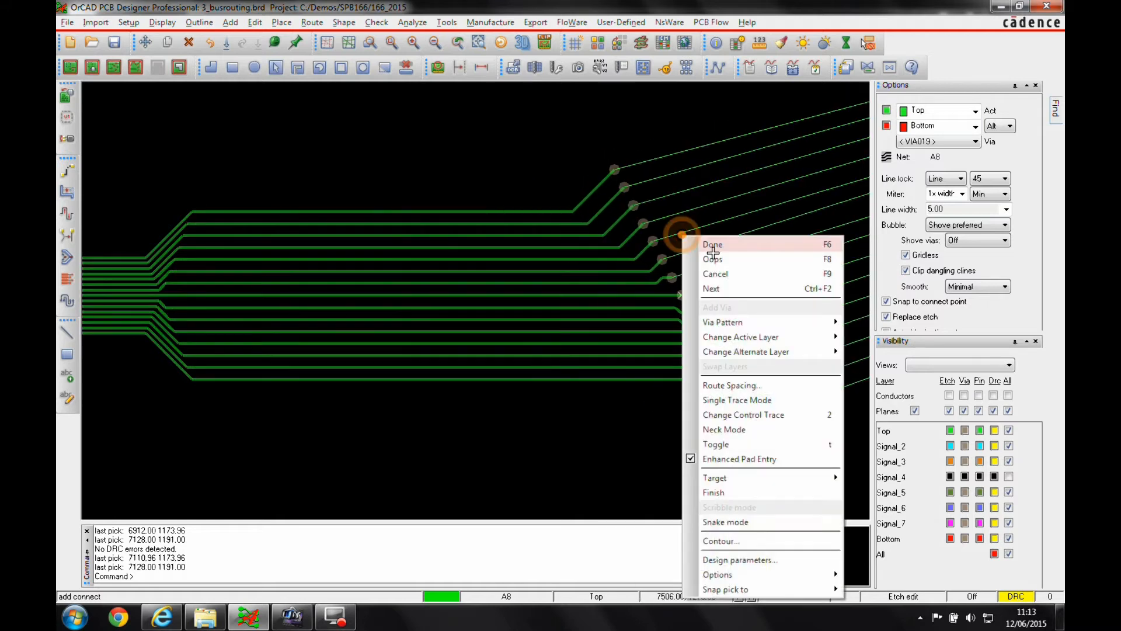
{"action": "mouse_move", "coordinate": [722, 323]}
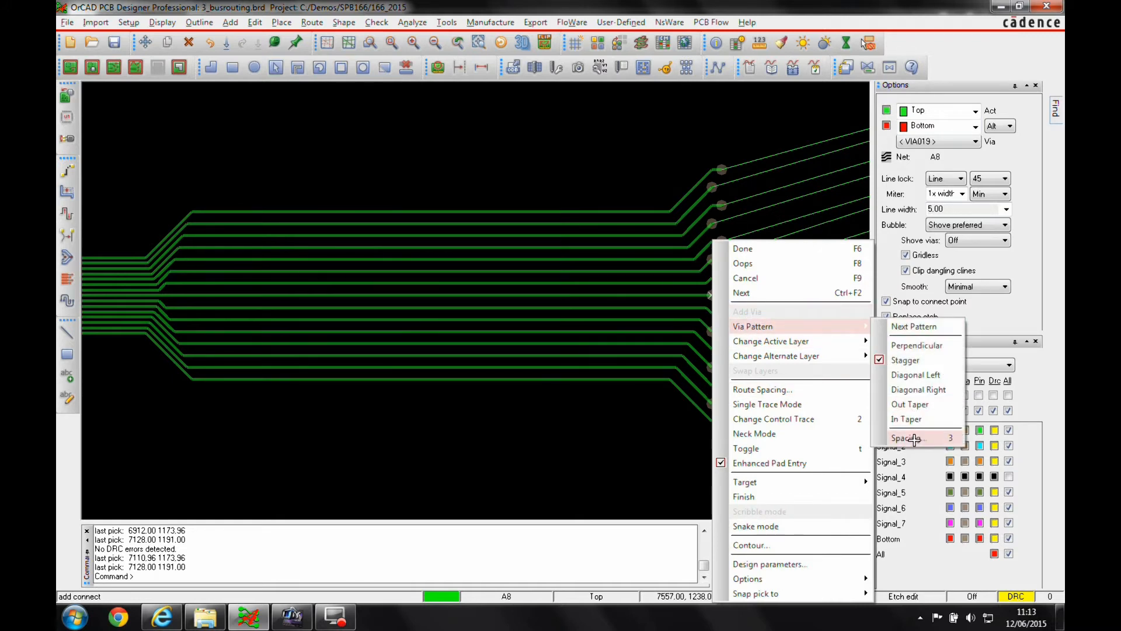
Confirm Min Channel Space 15.00 in the Group Route dialog for the via channel.
{"action": "left_click", "coordinate": [908, 438]}
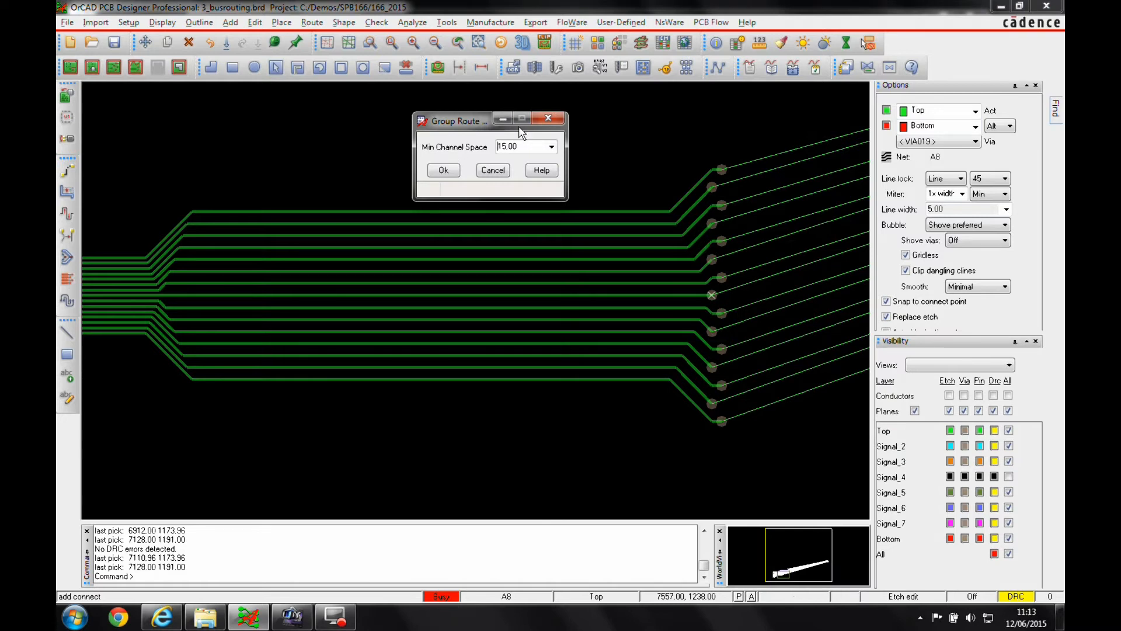
{"action": "left_click", "coordinate": [442, 170]}
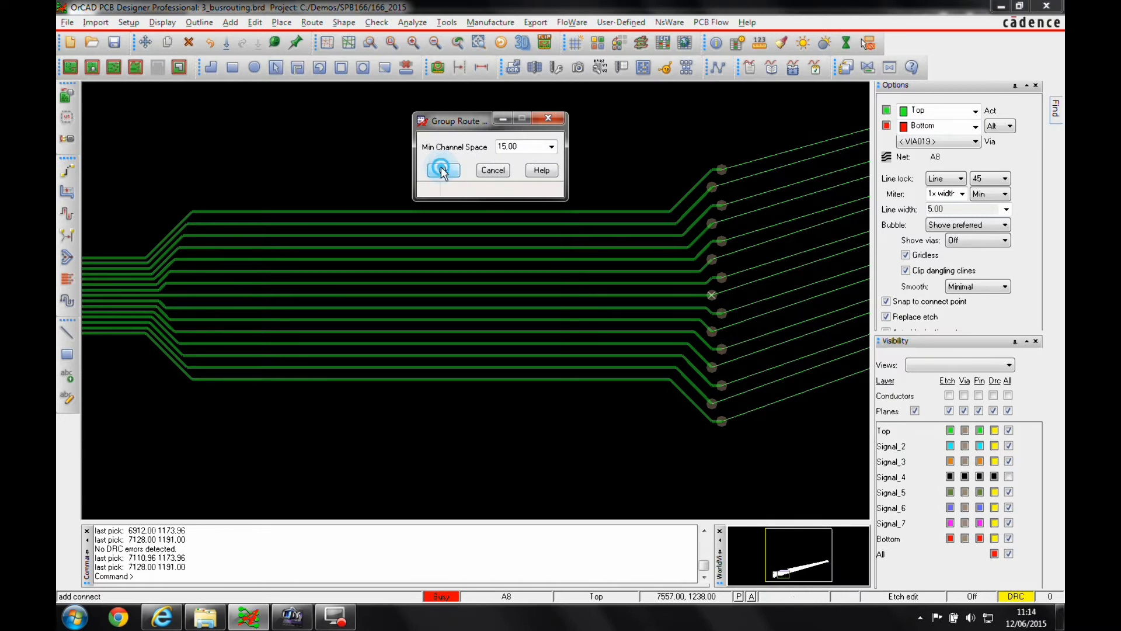
{"action": "left_click", "coordinate": [444, 171]}
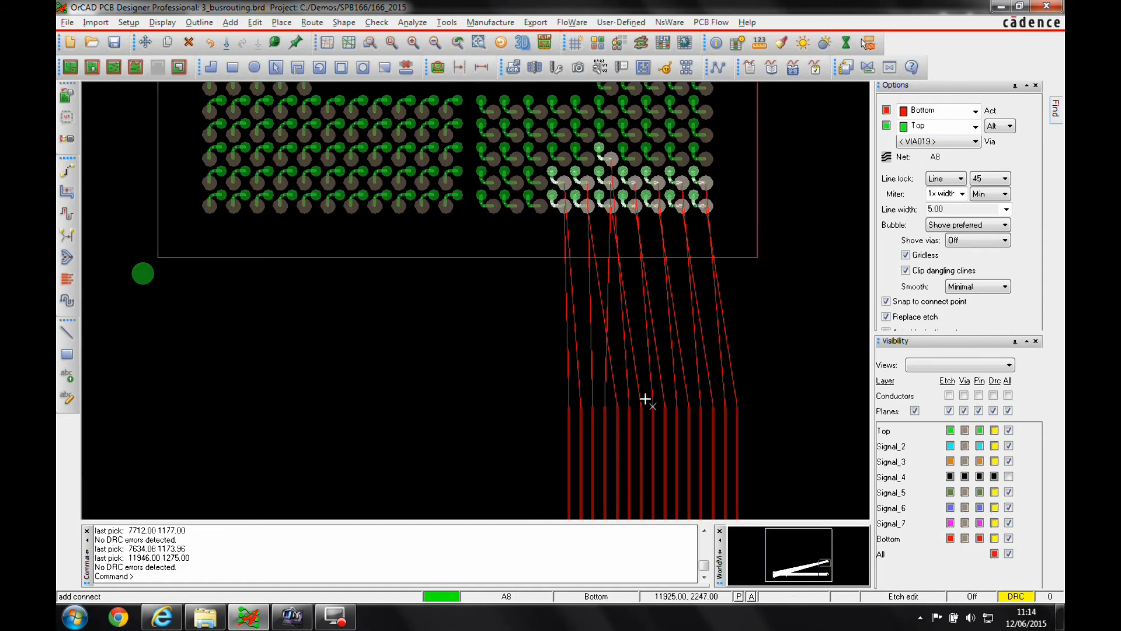
Change the control trace, switch to Single Trace Mode and route A2 into its FPGA pad.
{"action": "right_click", "coordinate": [647, 400]}
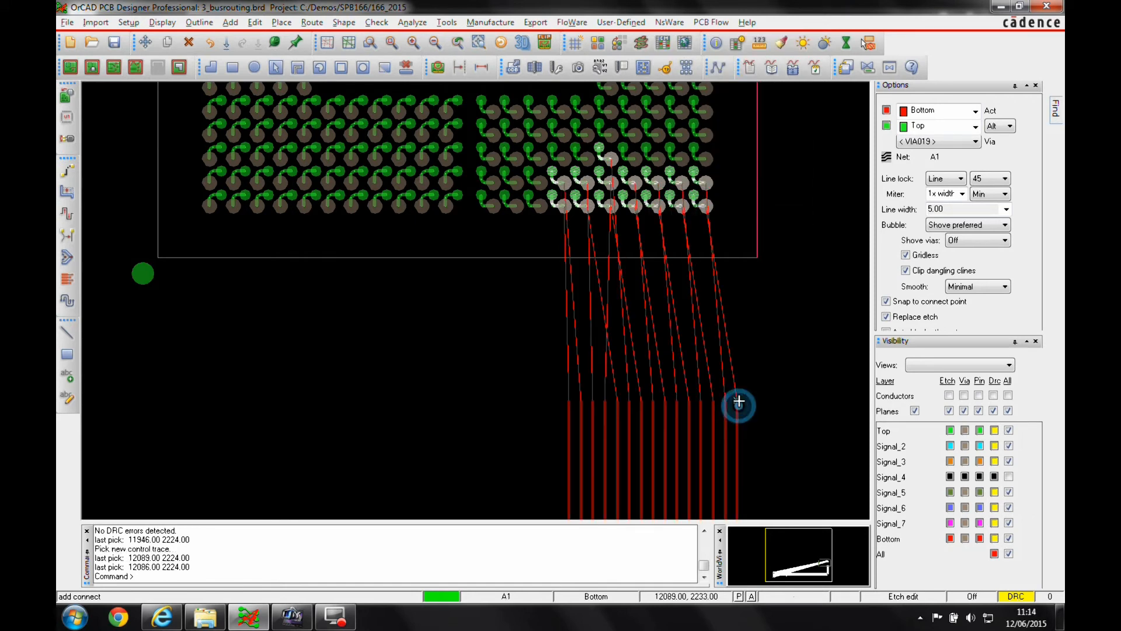
{"action": "right_click", "coordinate": [738, 403]}
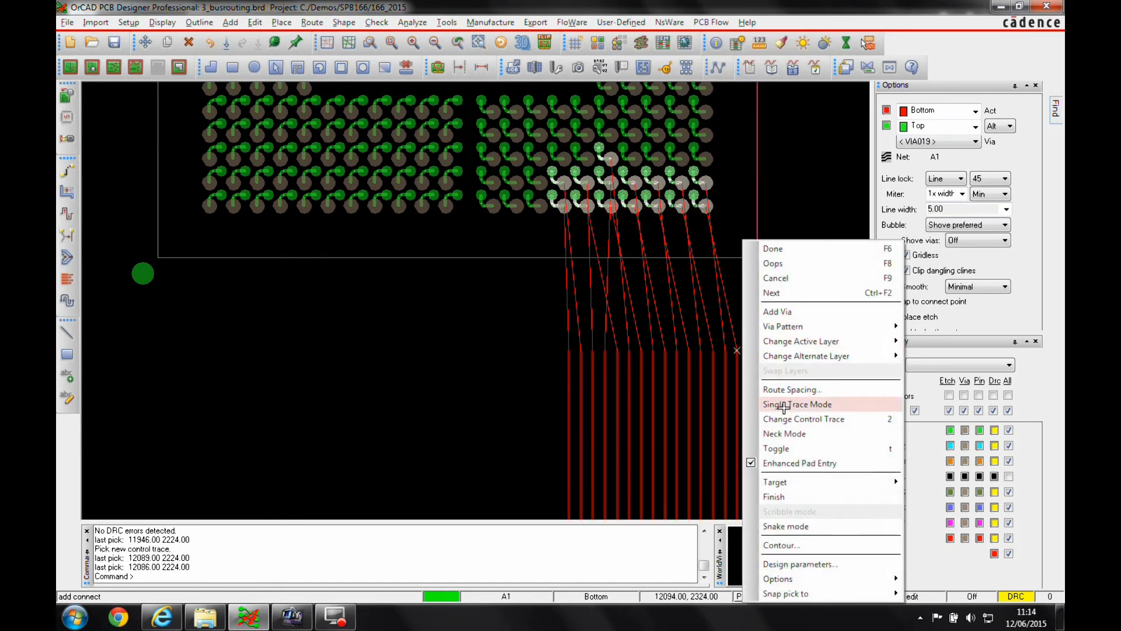
{"action": "left_click", "coordinate": [797, 404]}
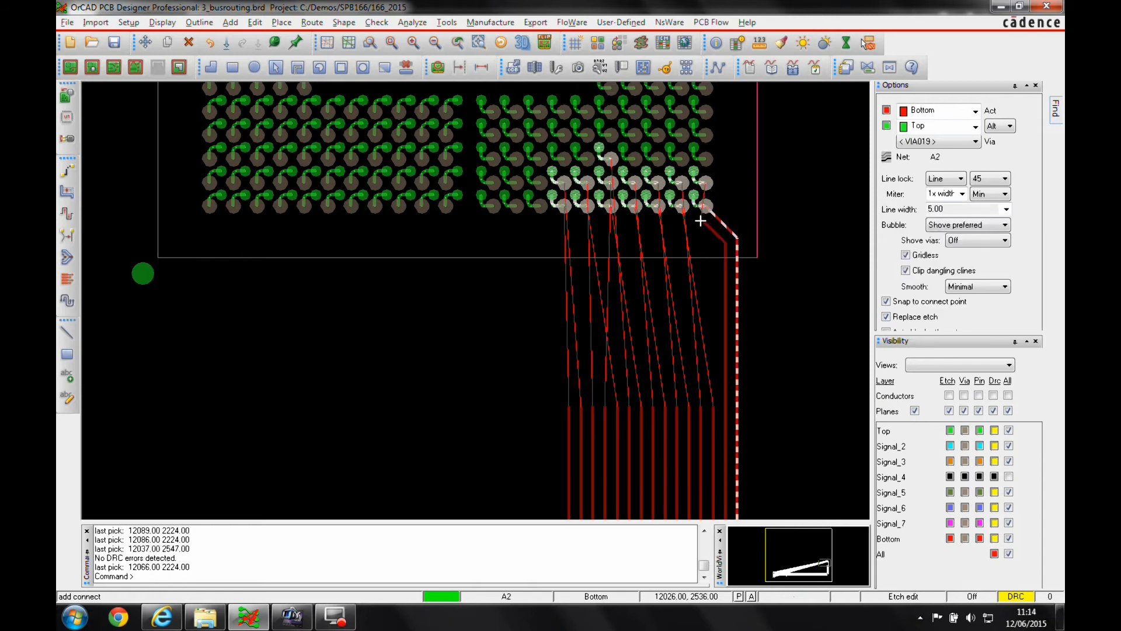
{"action": "left_click", "coordinate": [685, 208]}
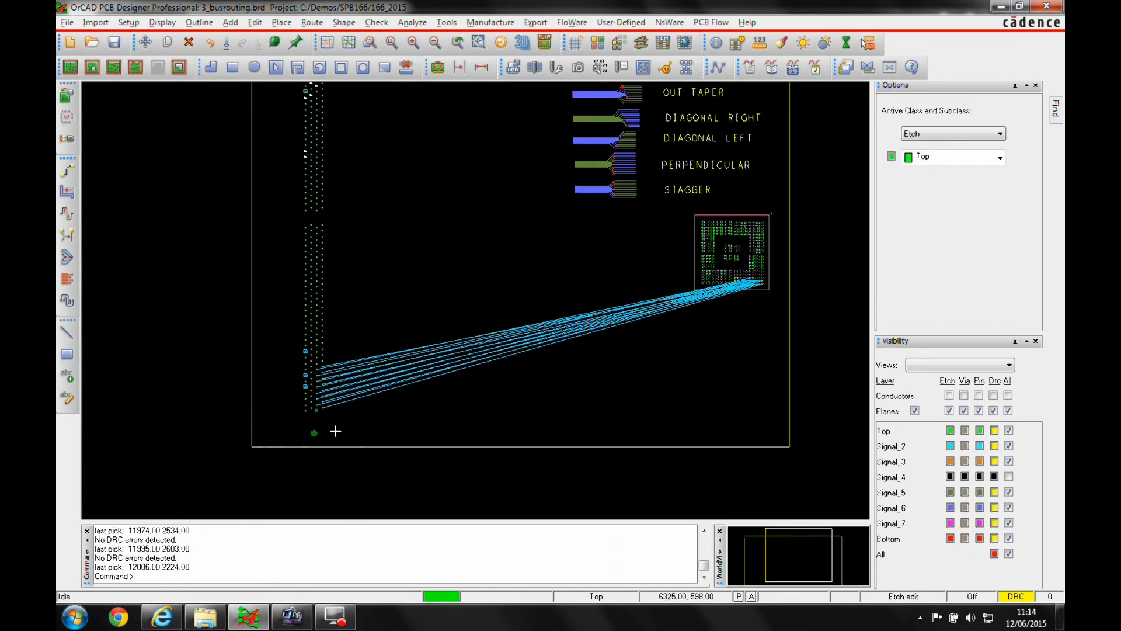
{"action": "mouse_move", "coordinate": [347, 417]}
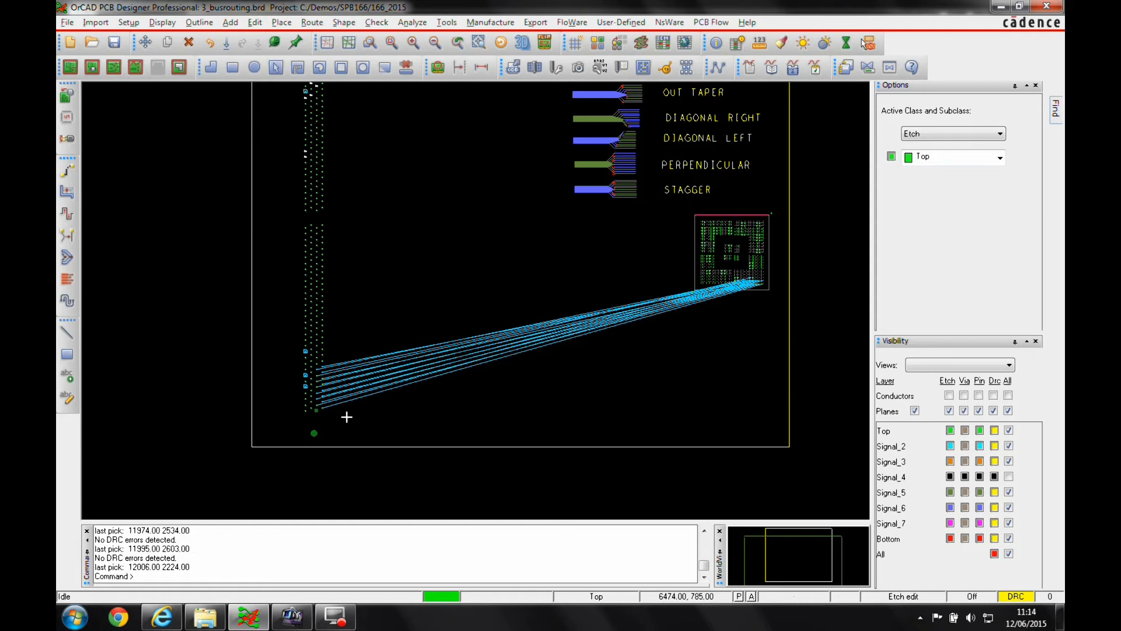
{"action": "mouse_move", "coordinate": [340, 416]}
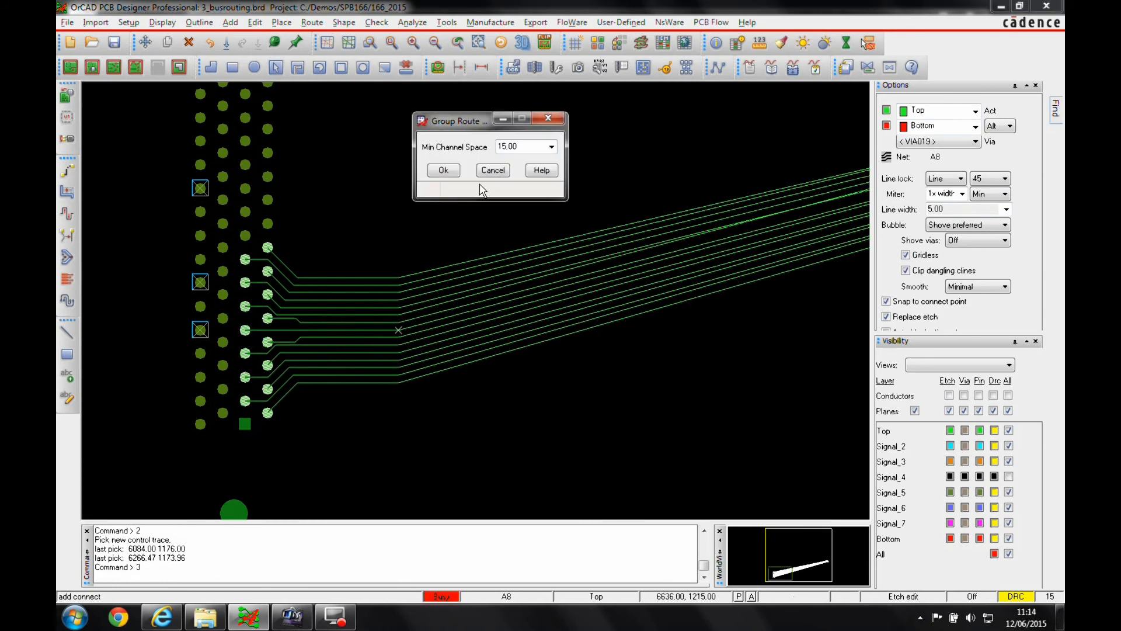
Route the new bus pass with a bend, end it in staggered vias and continue on Bottom.
{"action": "left_click", "coordinate": [444, 171]}
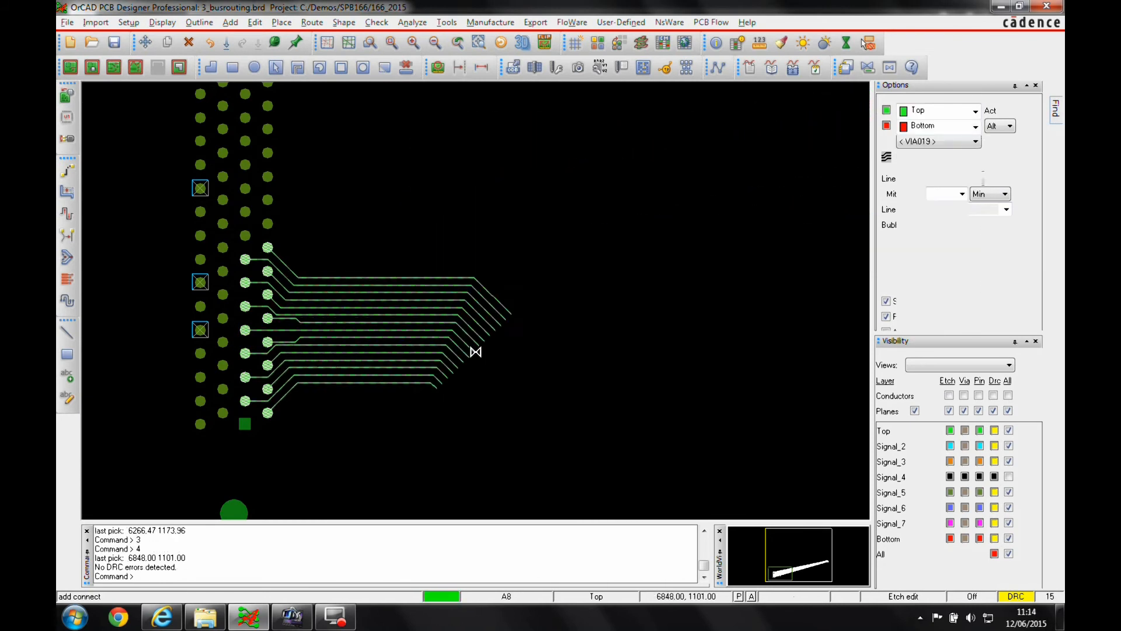
{"action": "left_click", "coordinate": [570, 378]}
{"action": "type", "text": "5"}
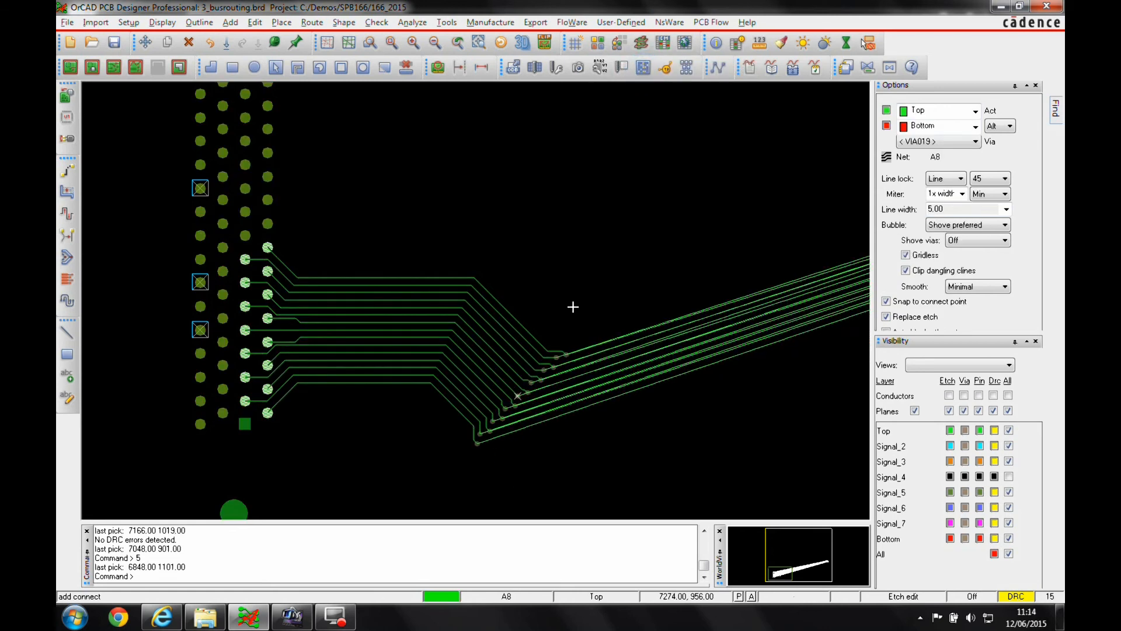
{"action": "right_click", "coordinate": [573, 307]}
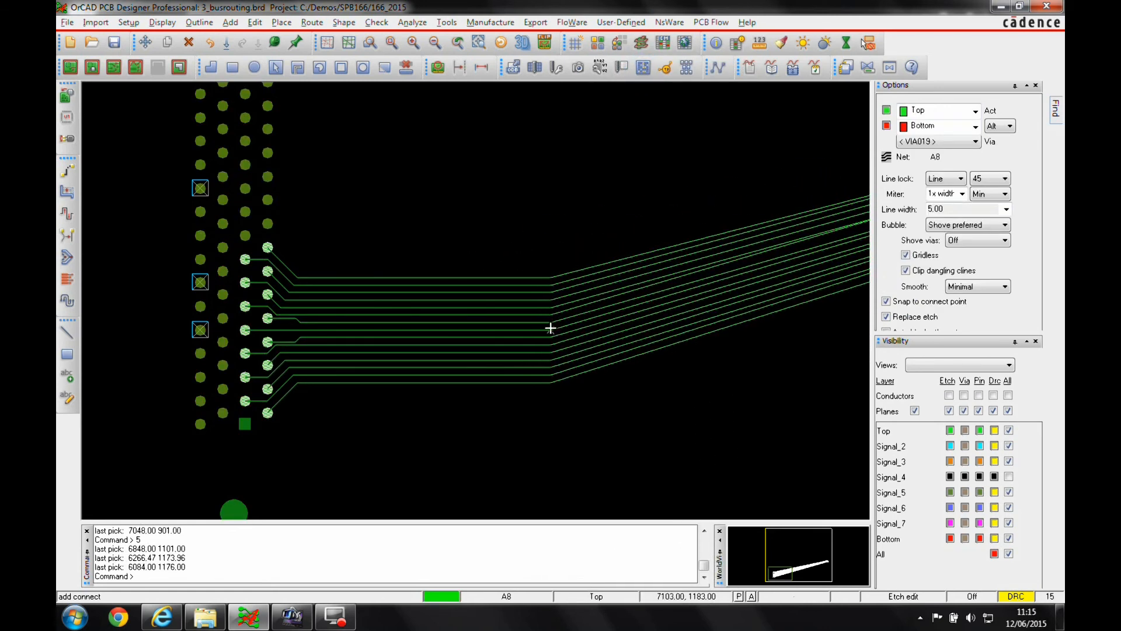
{"action": "left_click", "coordinate": [575, 329]}
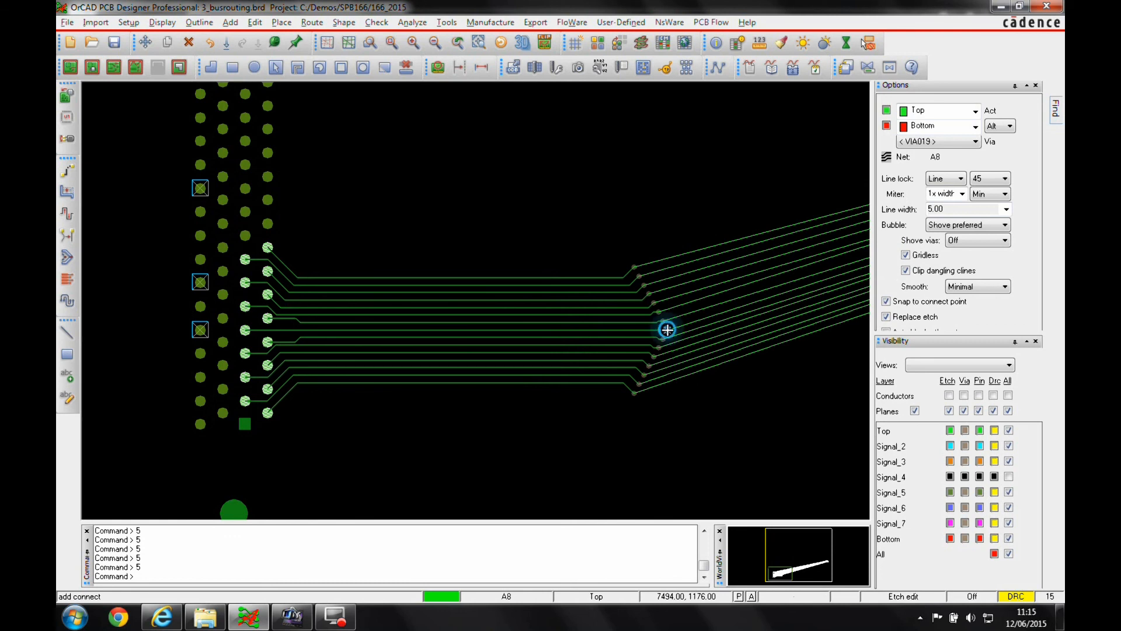
{"action": "right_click", "coordinate": [792, 248]}
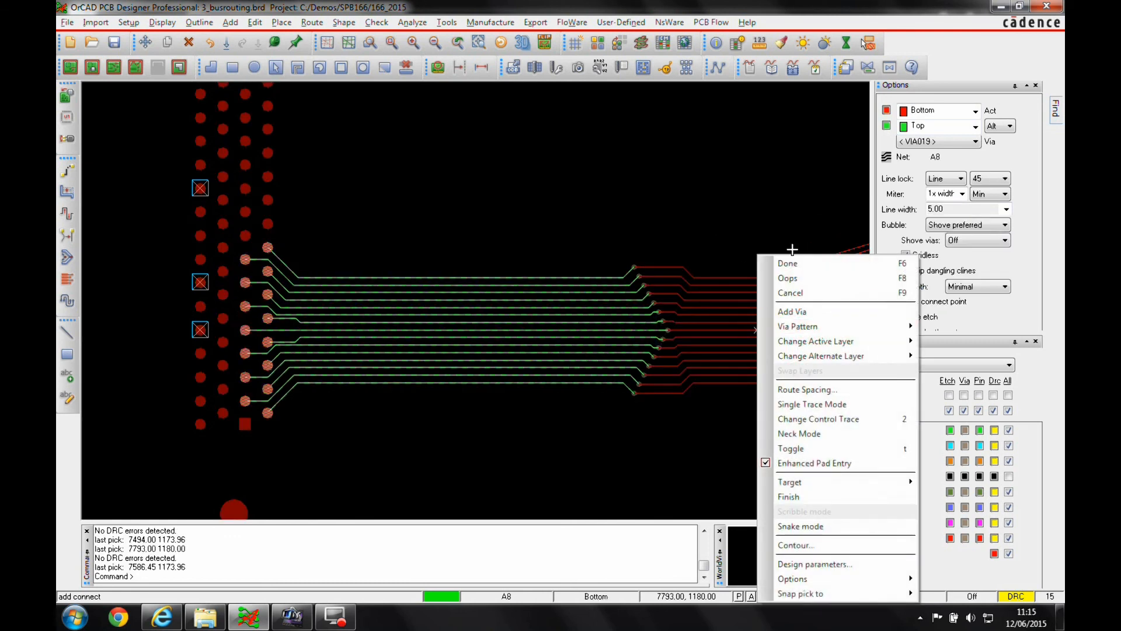